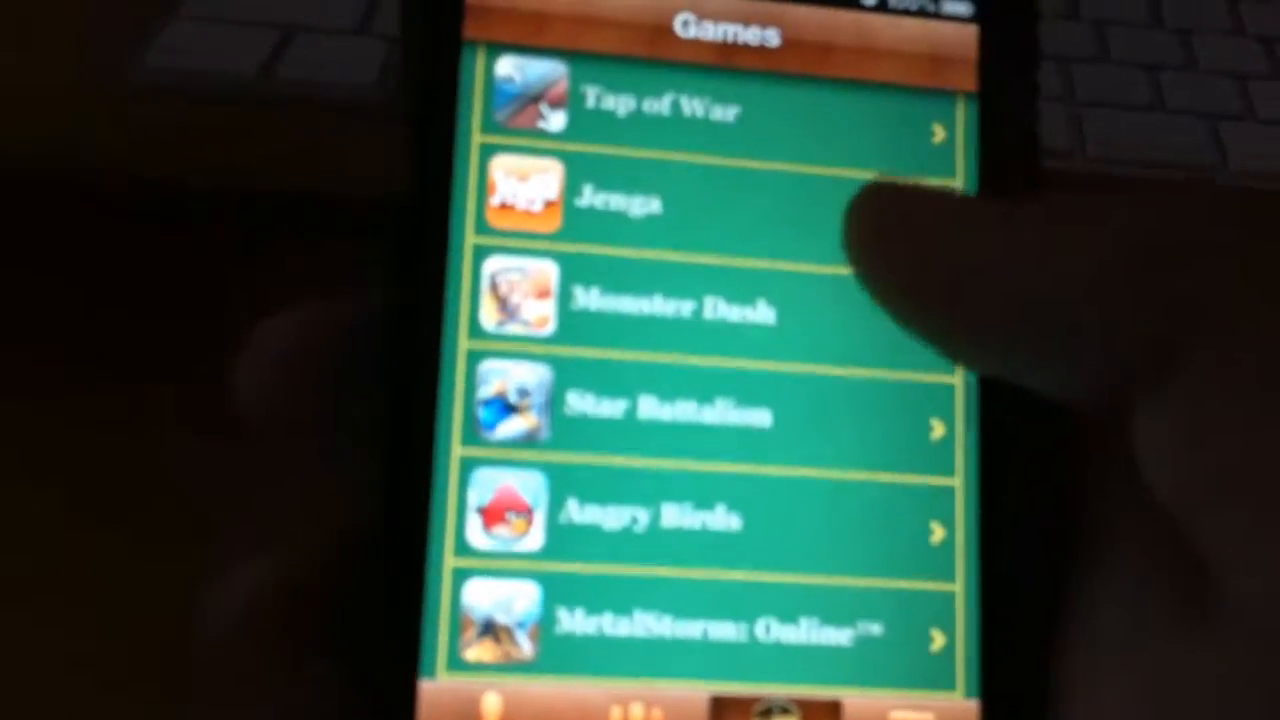
Scroll through Game Center's Games list past Tap of War, Jenga and Angry Birds
{"action": "scroll", "scroll_direction": "down", "scroll_amount": 3}
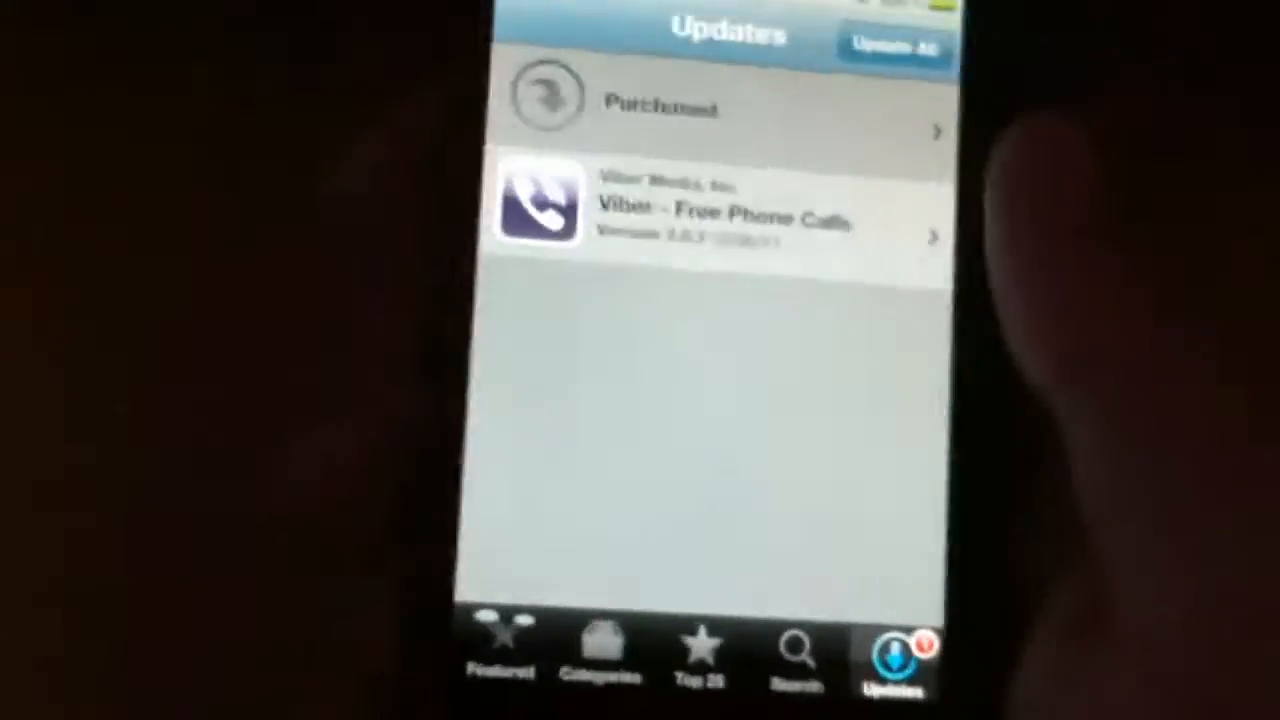
Leave the App Store Updates page, with the Viber update pending, for the home screen
{"action": "key", "text": "home"}
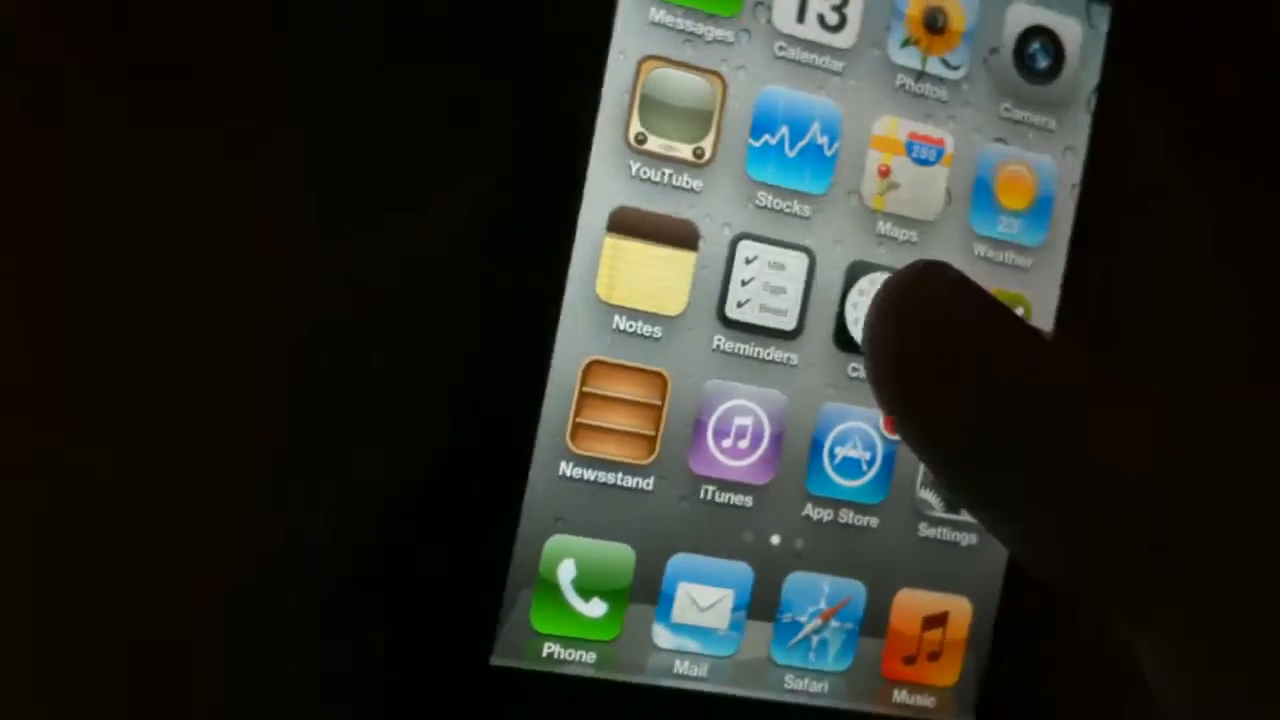
Open Reminders to view the Completed list, then return to the home screen
{"action": "left_click", "coordinate": [757, 290]}
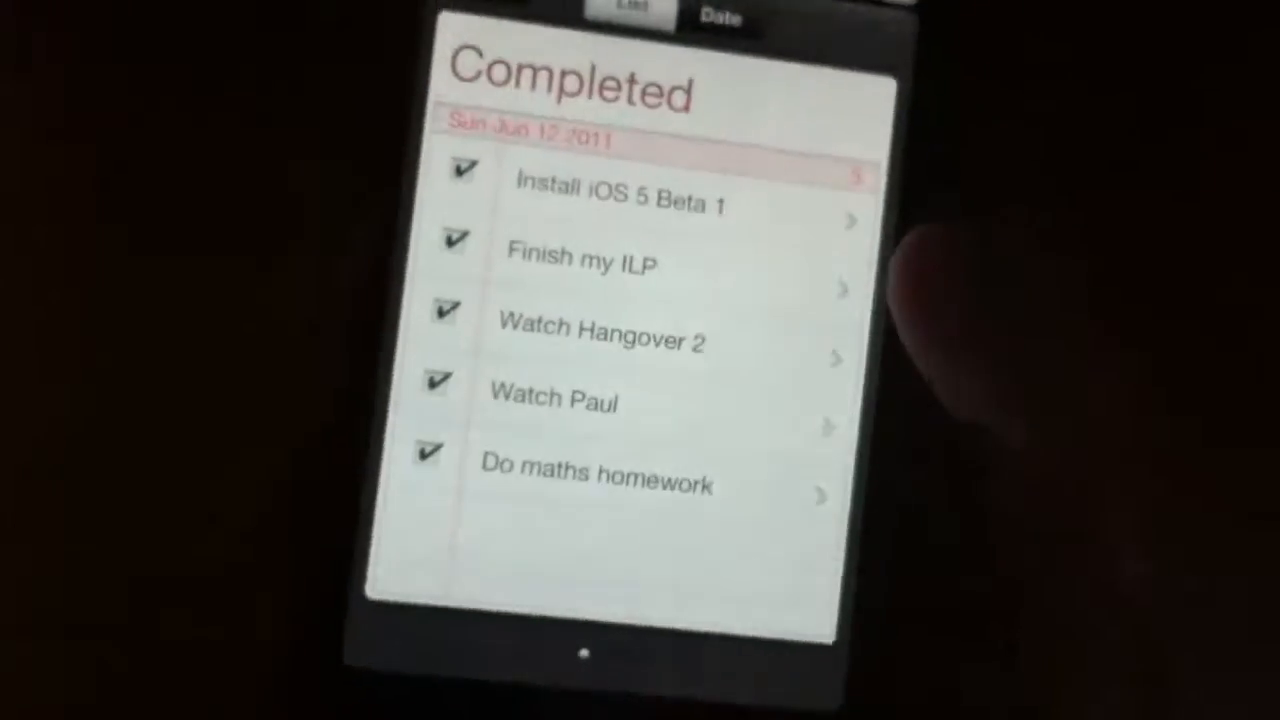
{"action": "key", "text": "home"}
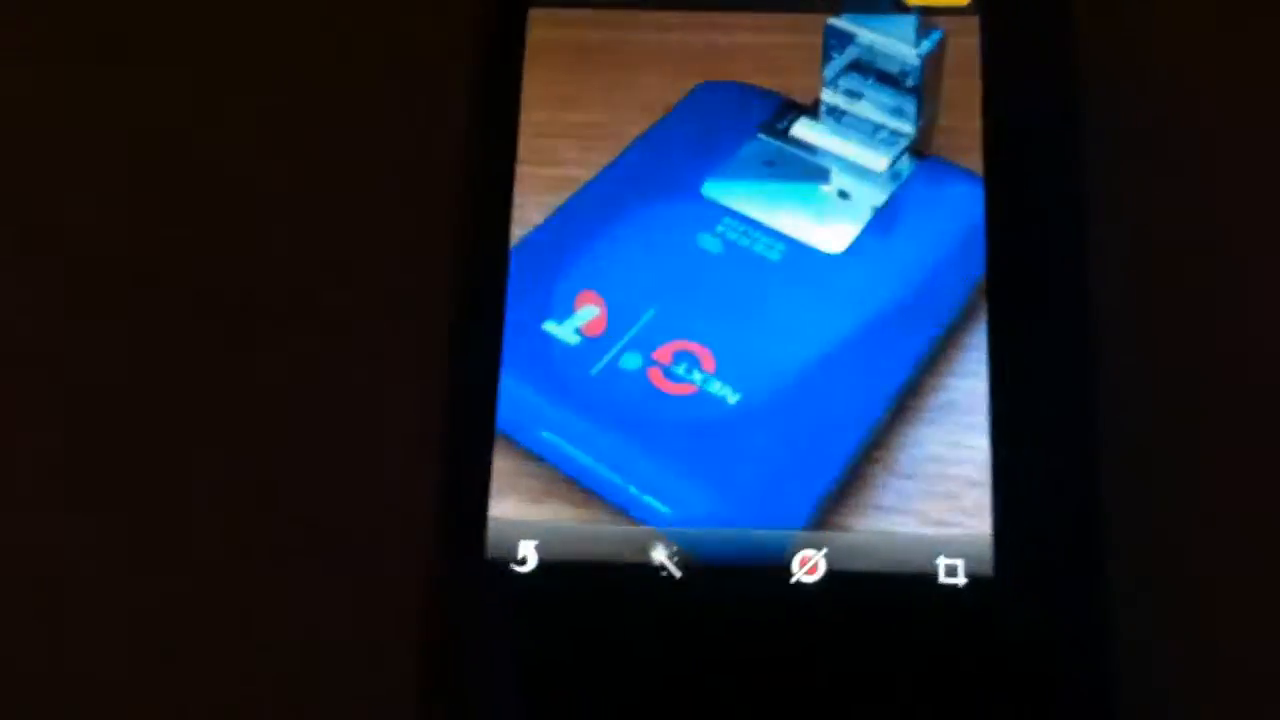
Open the blue device photo in Photos and show its edit tools
{"action": "left_click", "coordinate": [668, 563]}
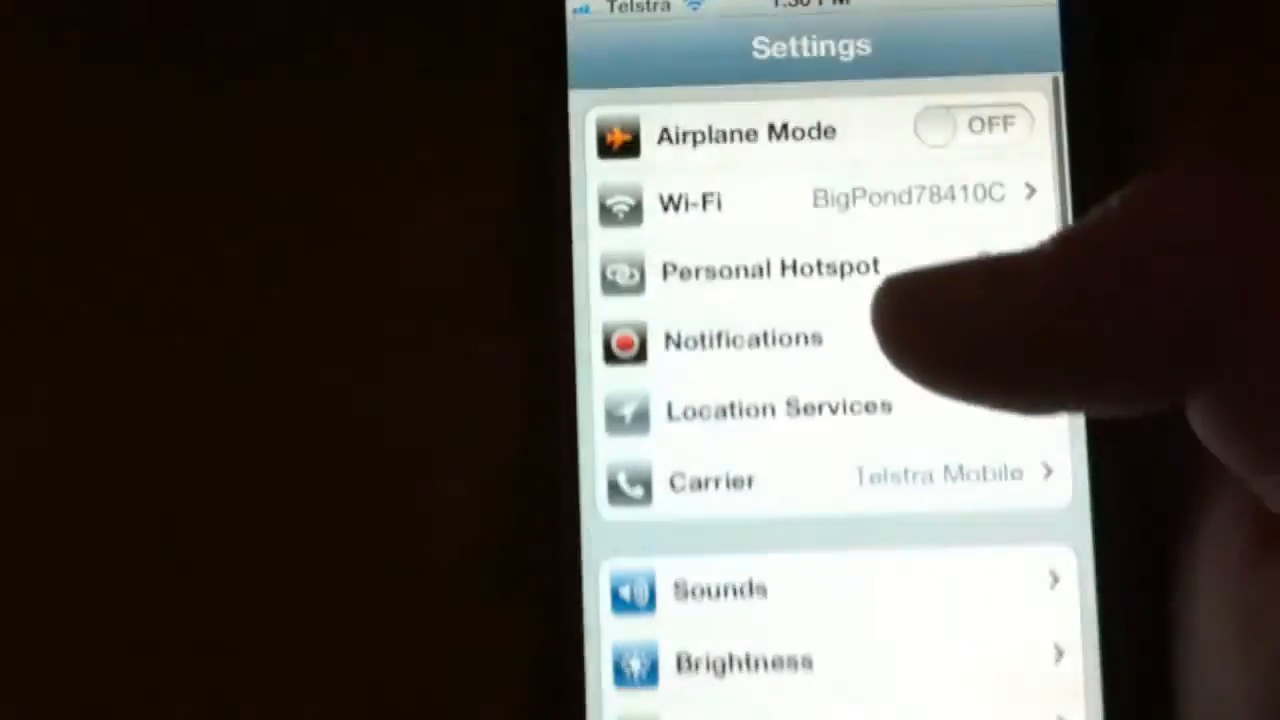
Open the Settings app to show Airplane Mode off and Wi-Fi connected
{"action": "left_click", "coordinate": [742, 339]}
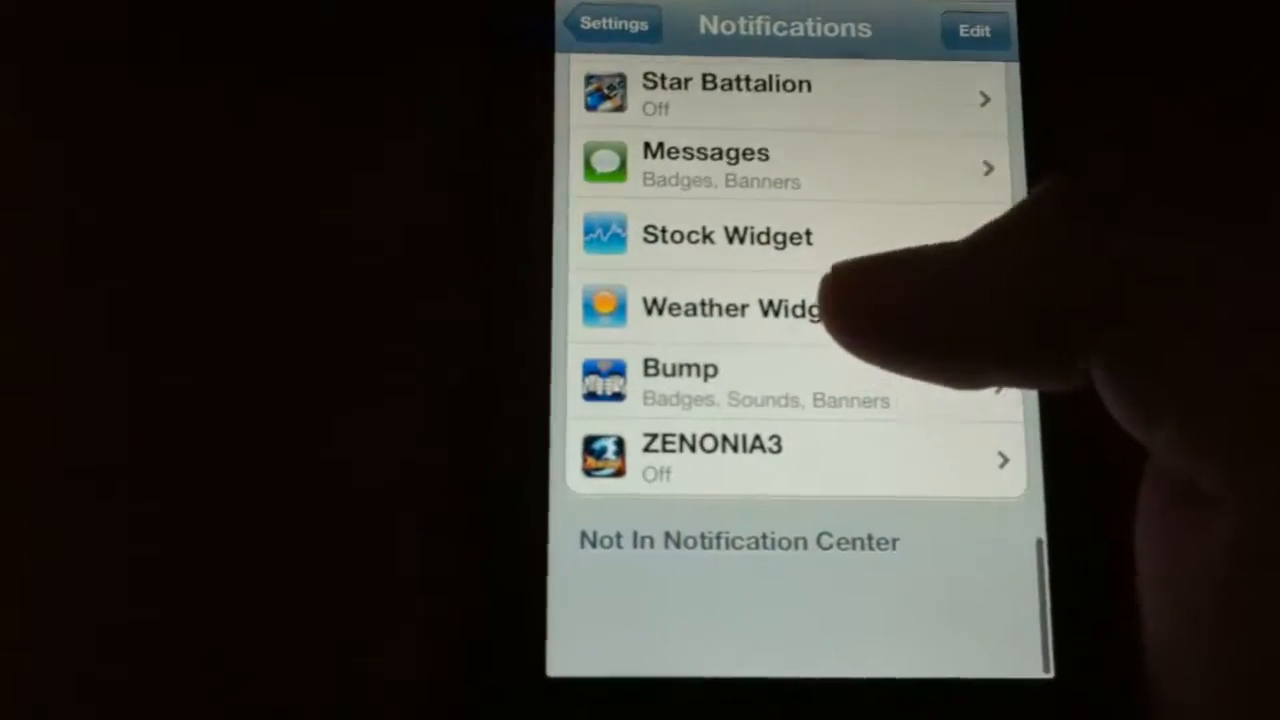
Scroll the Notifications app list down to the Not In Notification Center section
{"action": "scroll", "scroll_direction": "down", "scroll_amount": 3}
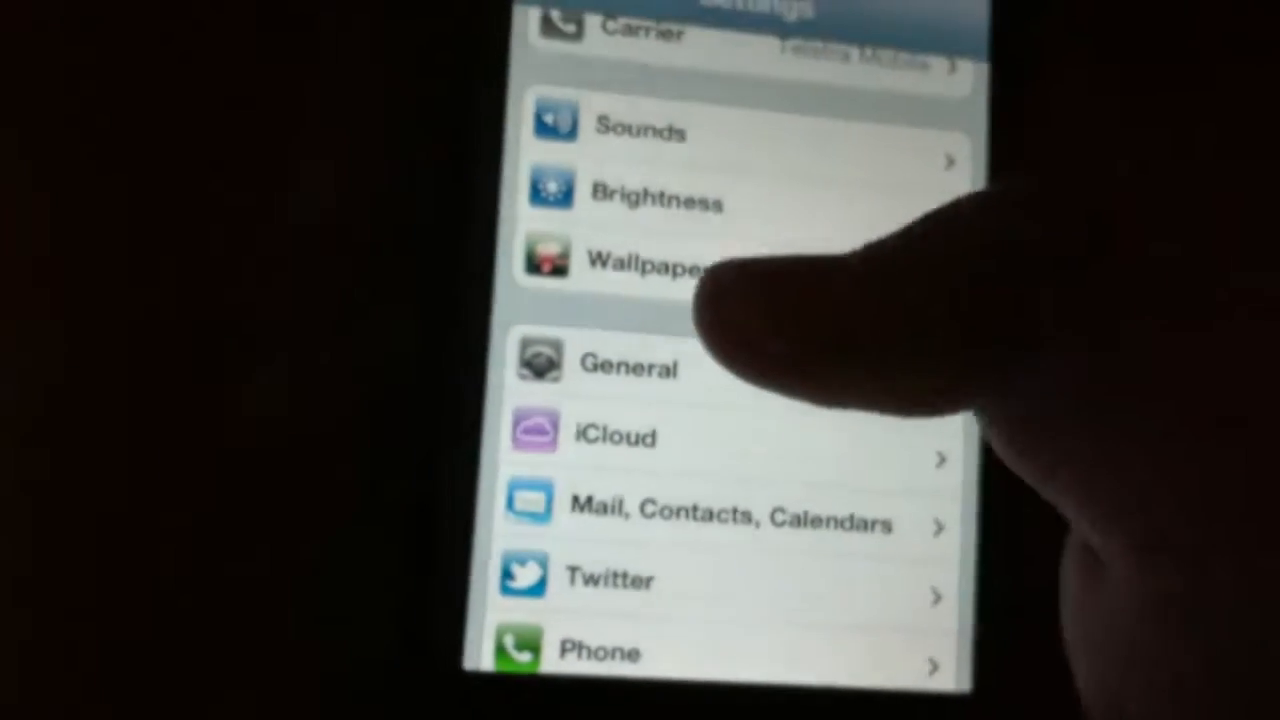
Return to the main Settings list showing General, iCloud and Mail, Contacts, Calendars
{"action": "left_click", "coordinate": [650, 262]}
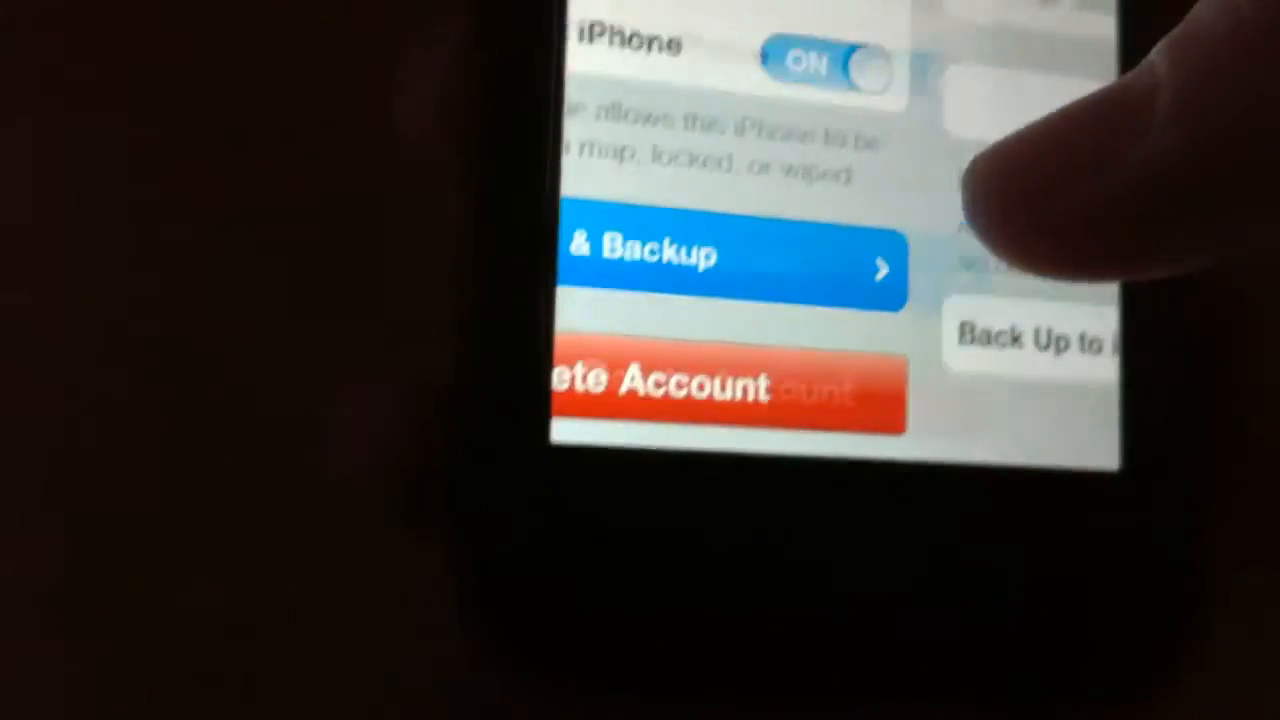
View iCloud's Storage & Backup page with Back Up to iCloud on, then go back
{"action": "left_click", "coordinate": [700, 260]}
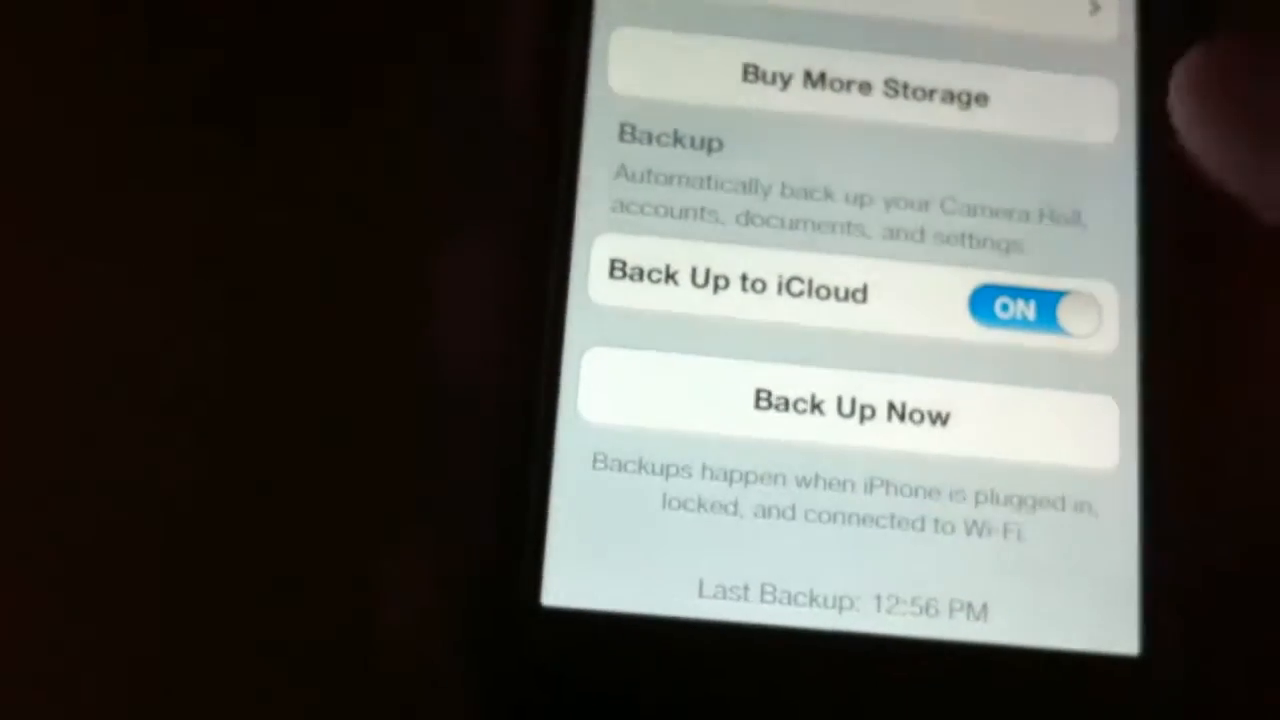
{"action": "scroll", "scroll_direction": "down", "scroll_amount": 3}
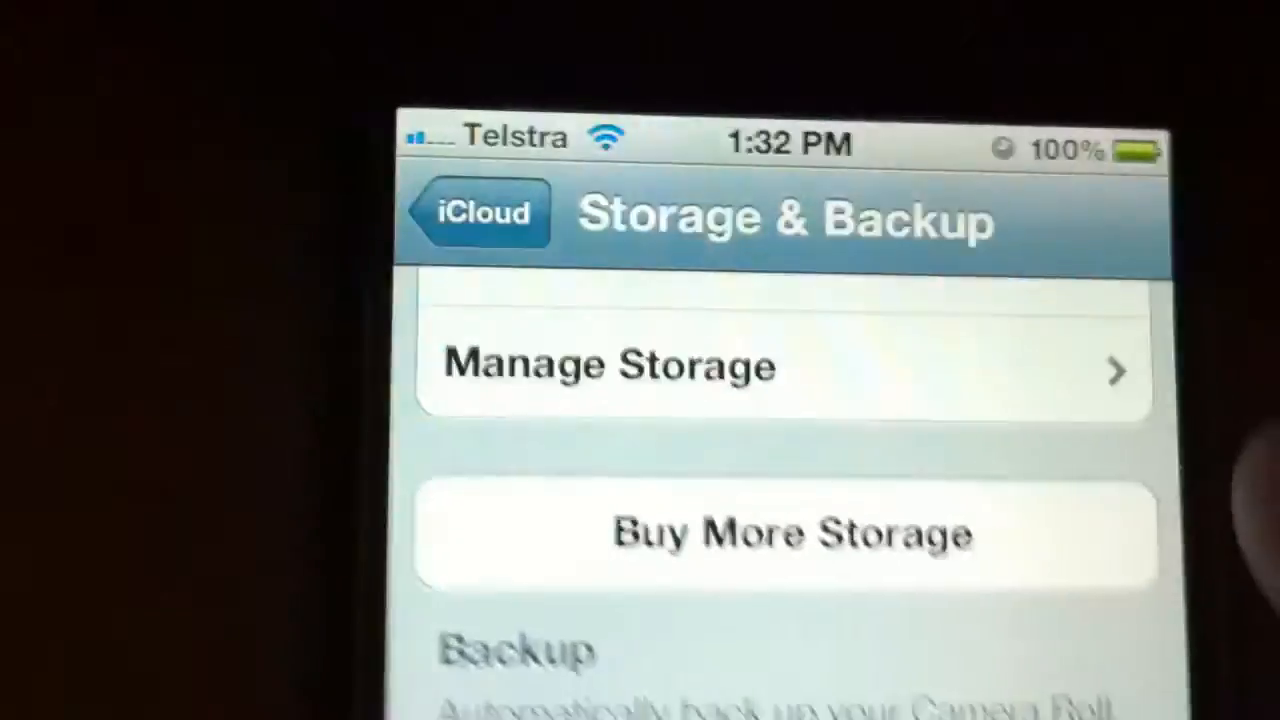
{"action": "left_click", "coordinate": [477, 212]}
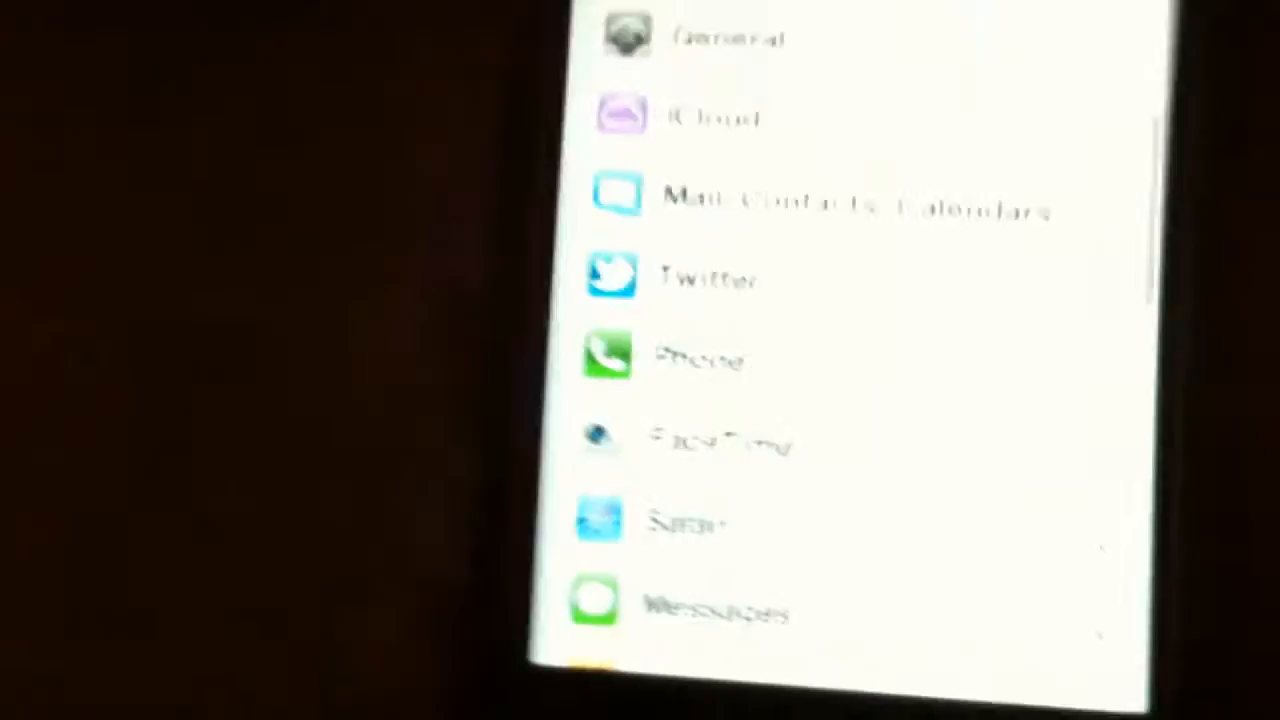
{"action": "scroll", "scroll_direction": "down", "scroll_amount": 3}
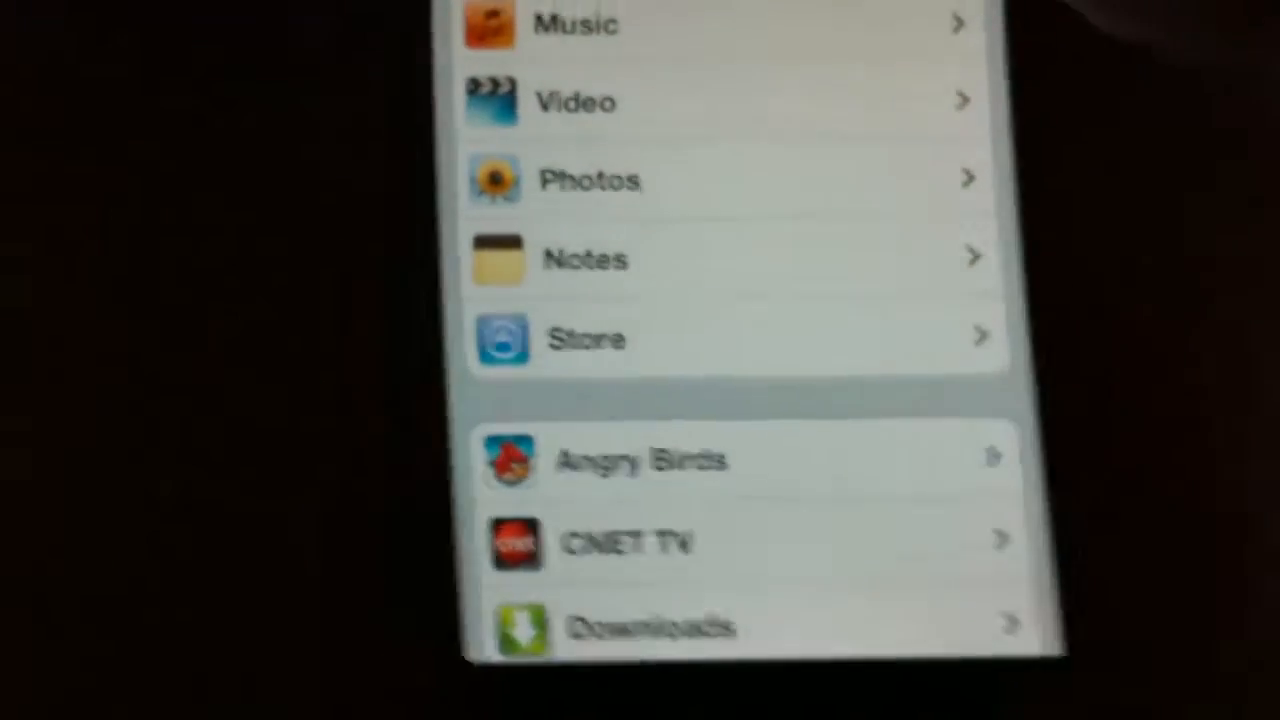
{"action": "scroll", "scroll_direction": "down", "scroll_amount": 3}
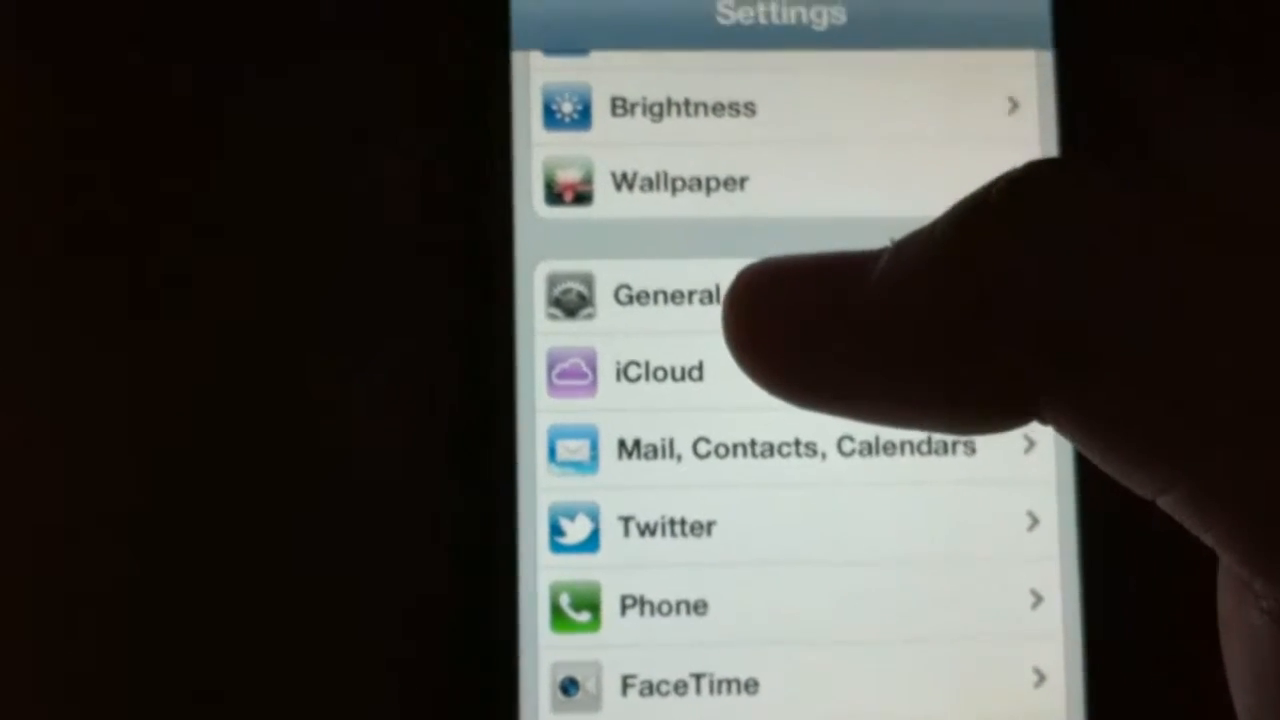
Browse General > About: Telstra Mobile, 0 songs, 0 videos, 61 applications
{"action": "left_click", "coordinate": [665, 295]}
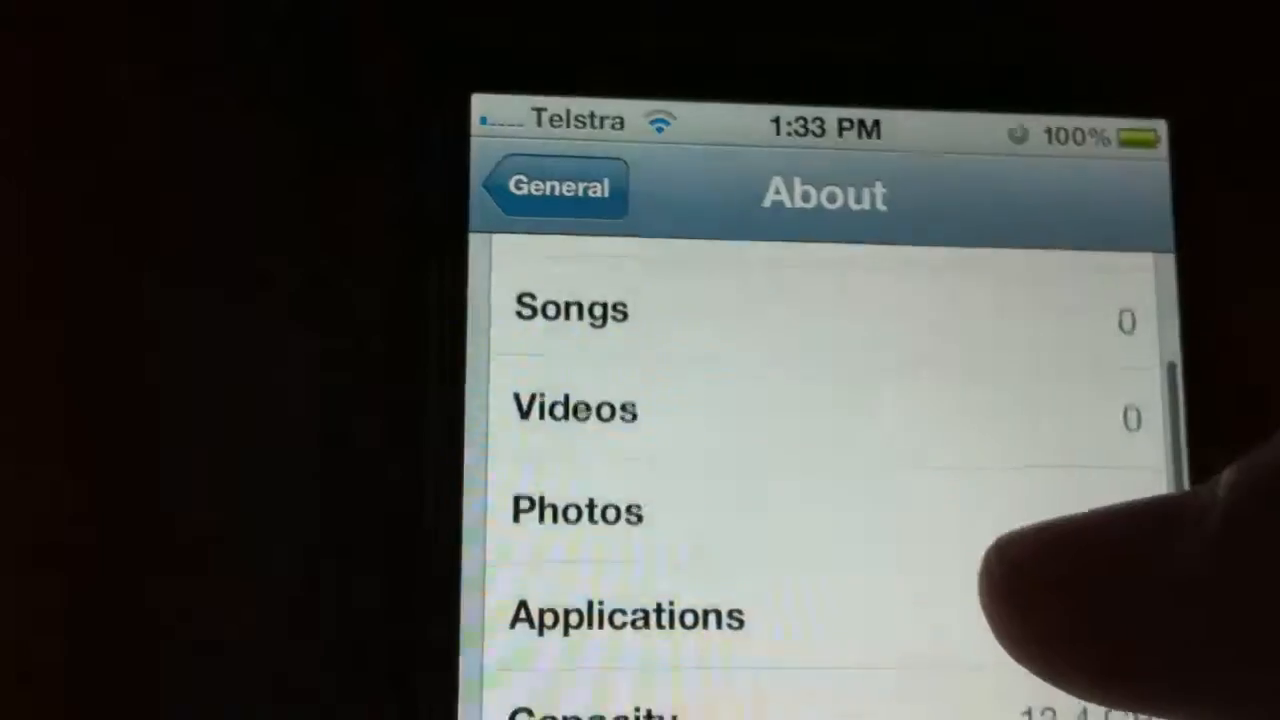
{"action": "scroll", "scroll_direction": "down", "scroll_amount": 3}
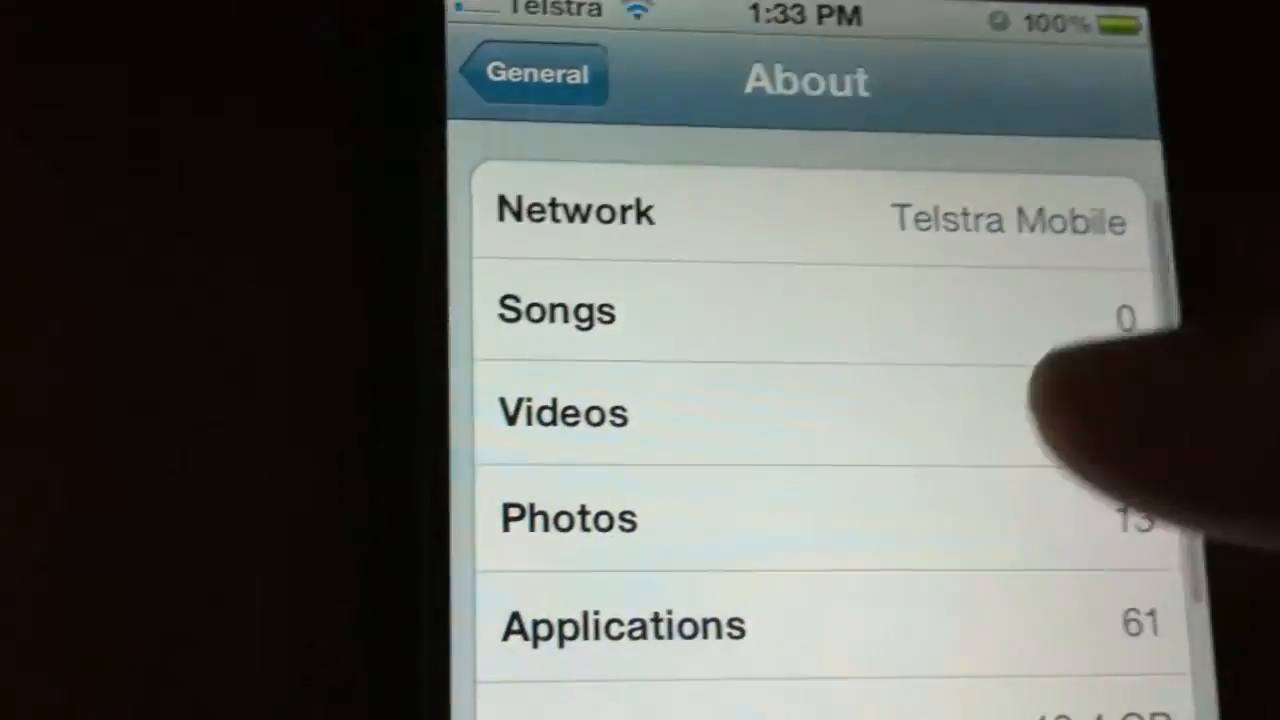
{"action": "scroll", "scroll_direction": "down", "scroll_amount": 3}
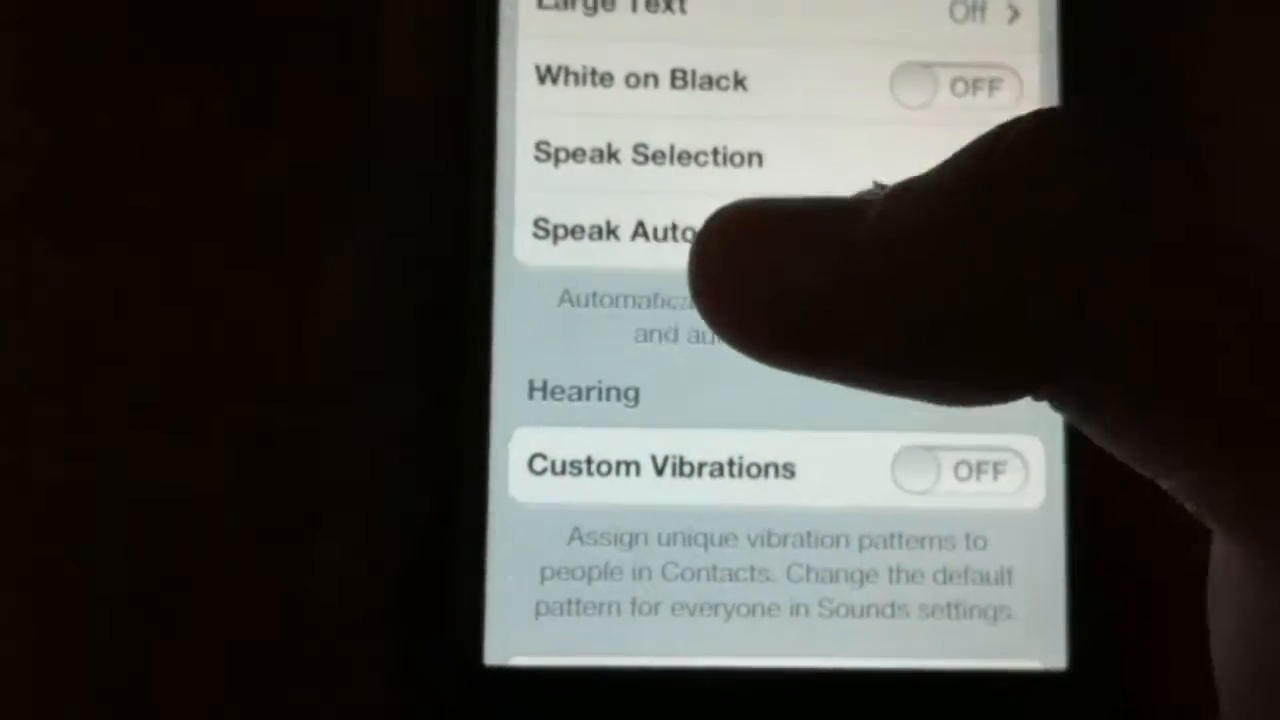
Scroll Accessibility past Hearing to Physical & Motor, showing Triple-click Home set to White/Black
{"action": "scroll", "scroll_direction": "down", "scroll_amount": 3}
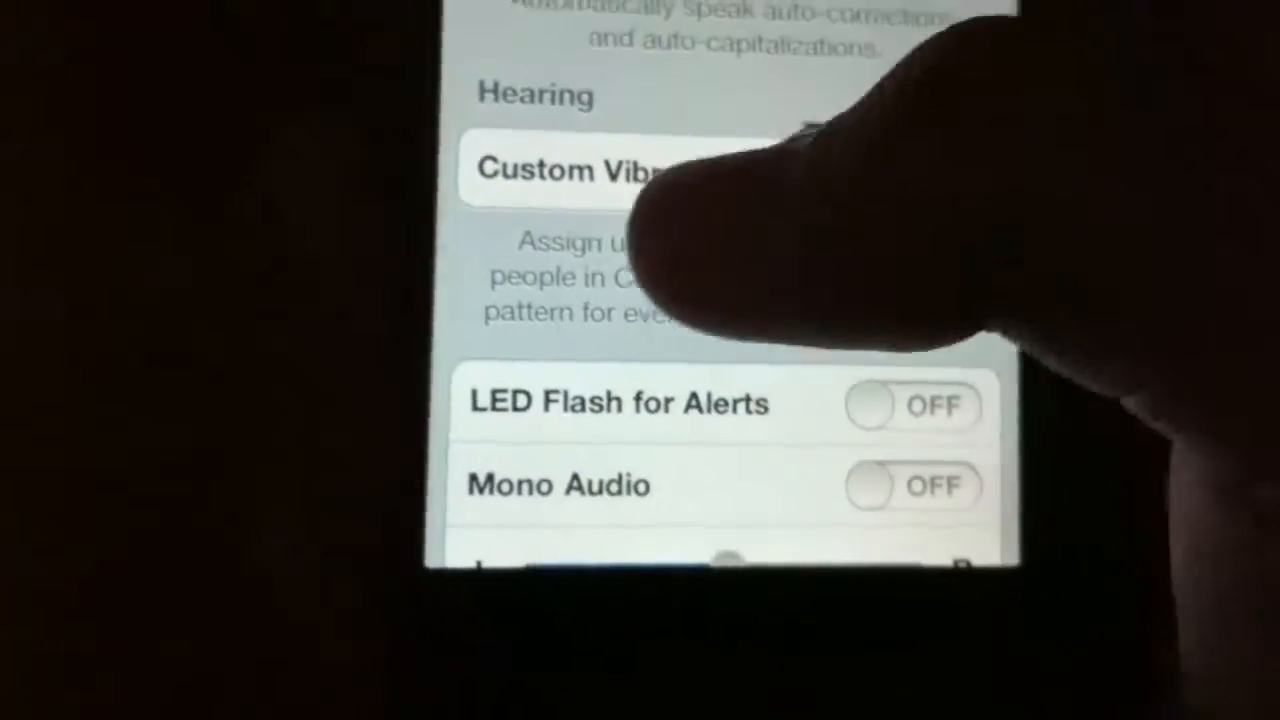
{"action": "scroll", "scroll_direction": "down", "scroll_amount": 3}
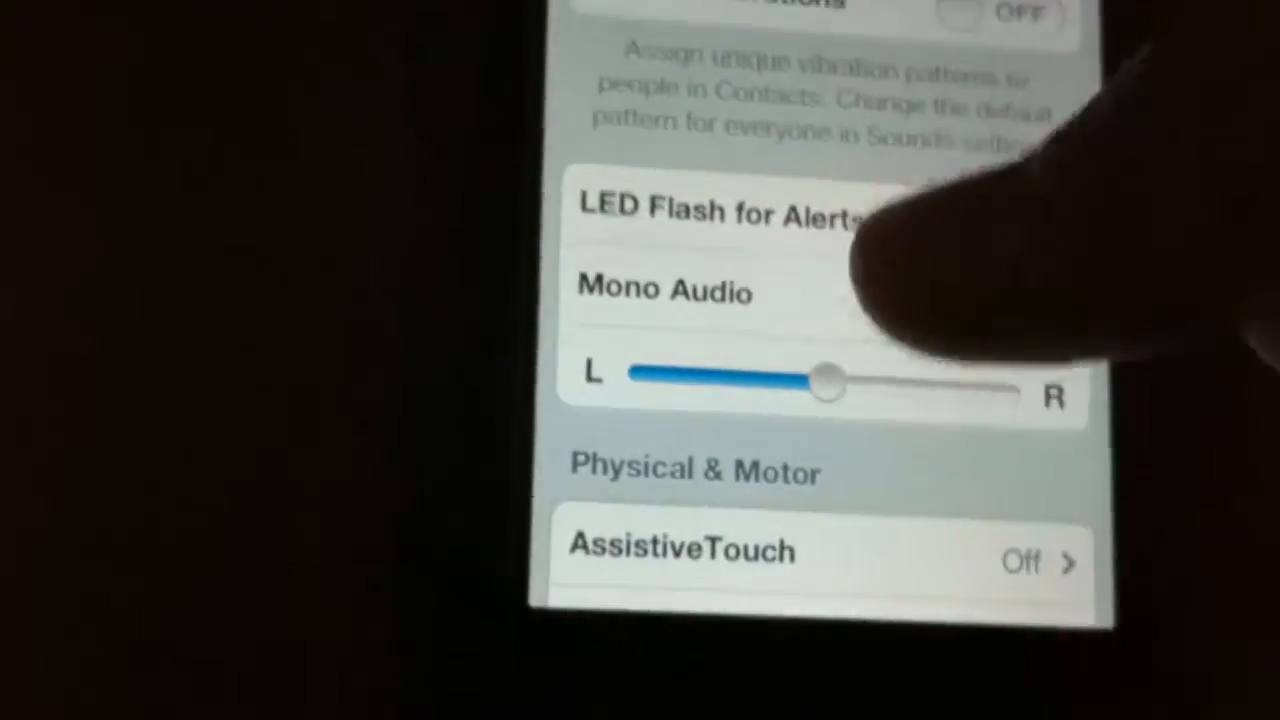
{"action": "scroll", "scroll_direction": "down", "scroll_amount": 3}
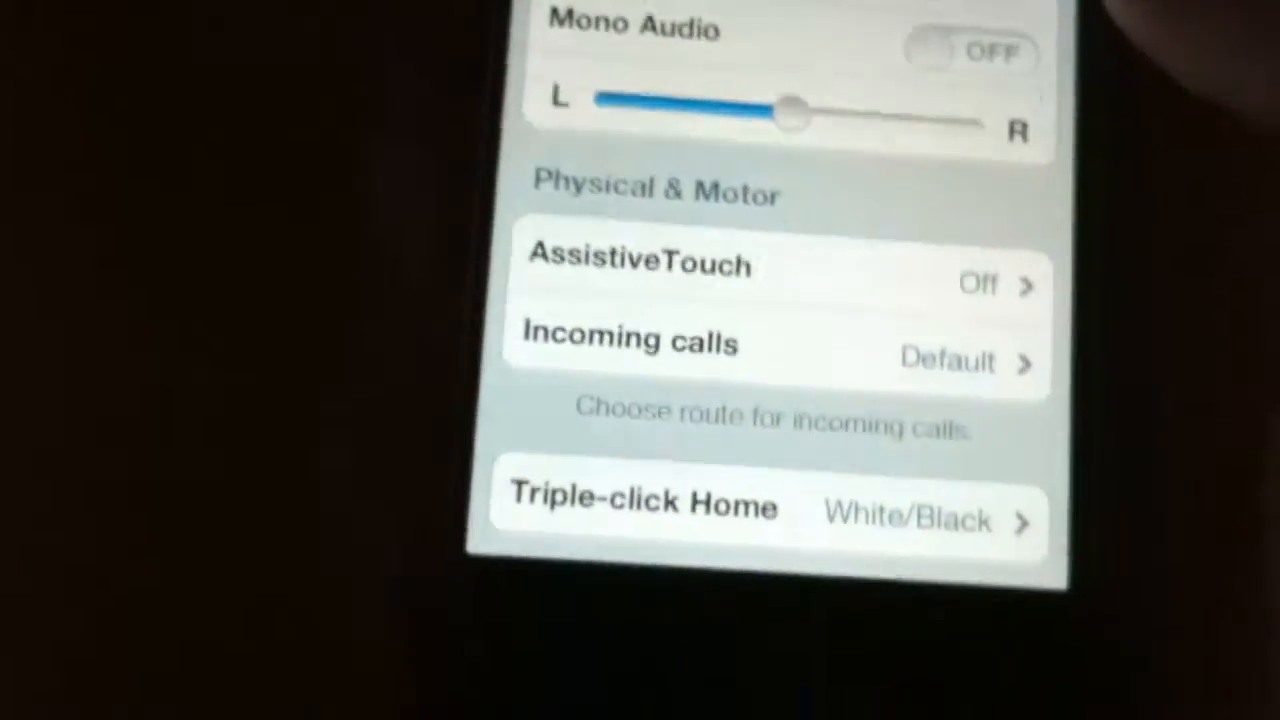